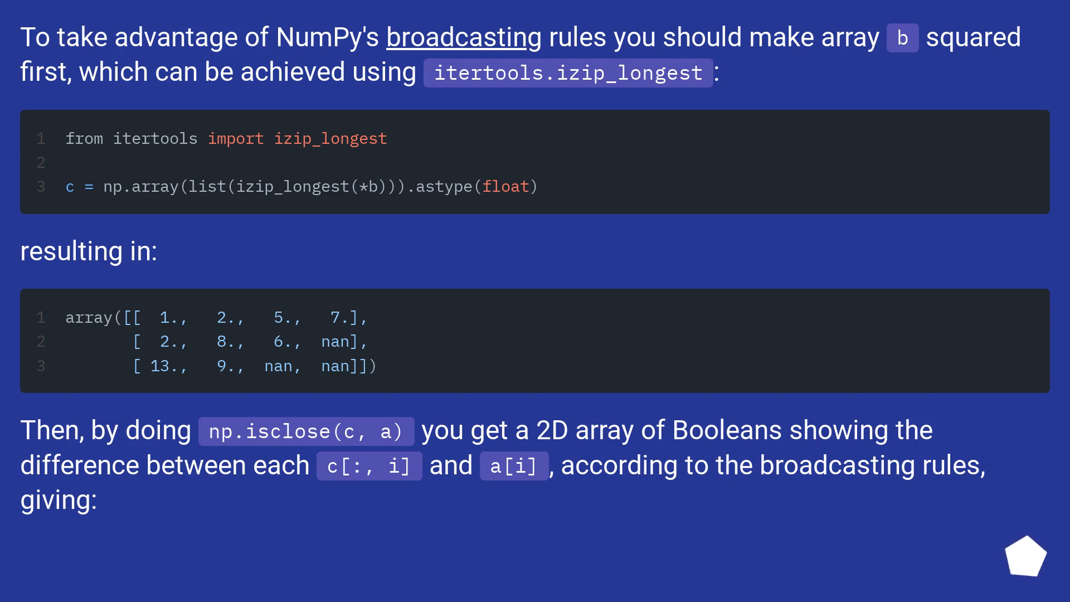
{"action": "scroll", "scroll_direction": "down", "scroll_amount": 3}
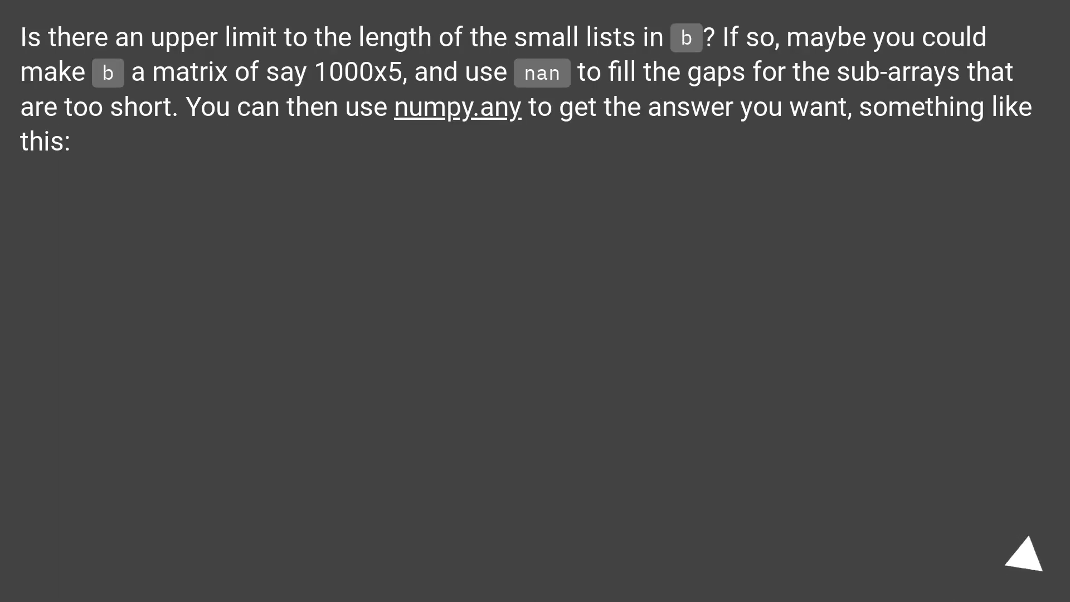
{"action": "left_click", "coordinate": [1024, 555]}
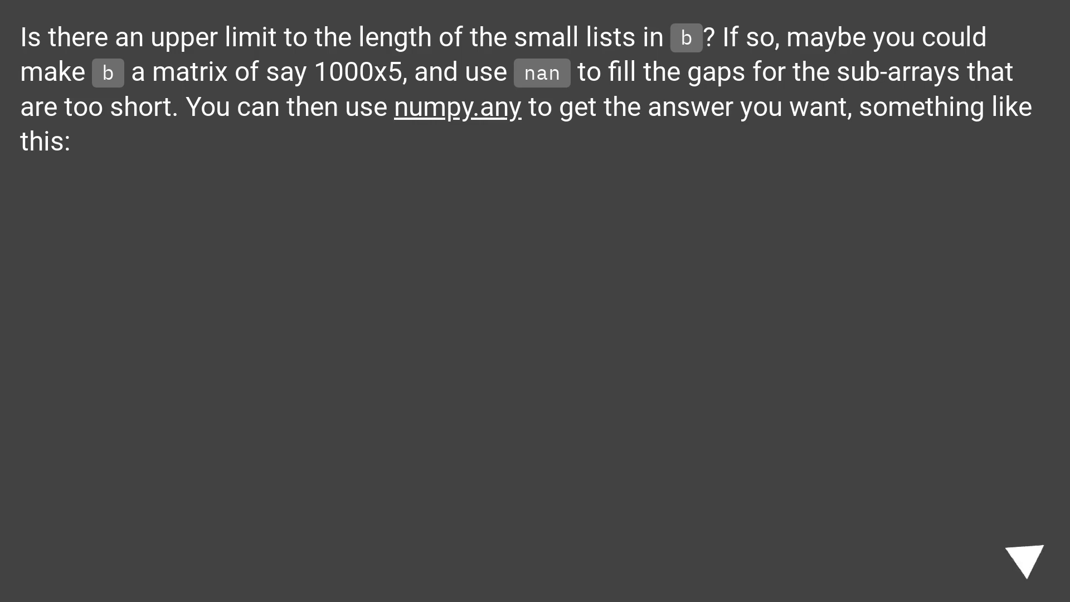
{"action": "left_click", "coordinate": [1023, 558]}
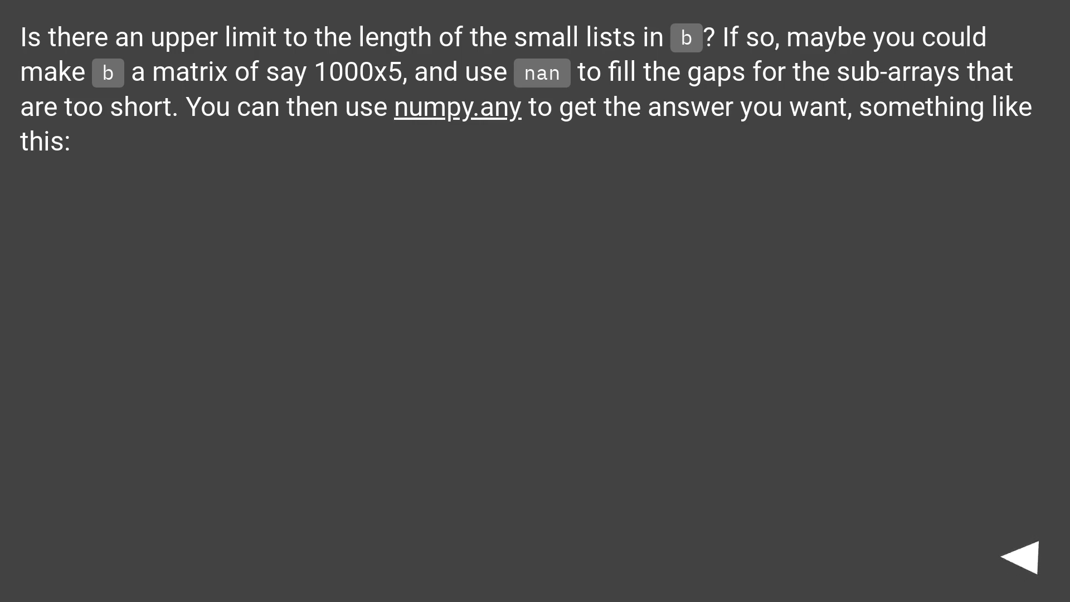
{"action": "left_click", "coordinate": [1029, 555]}
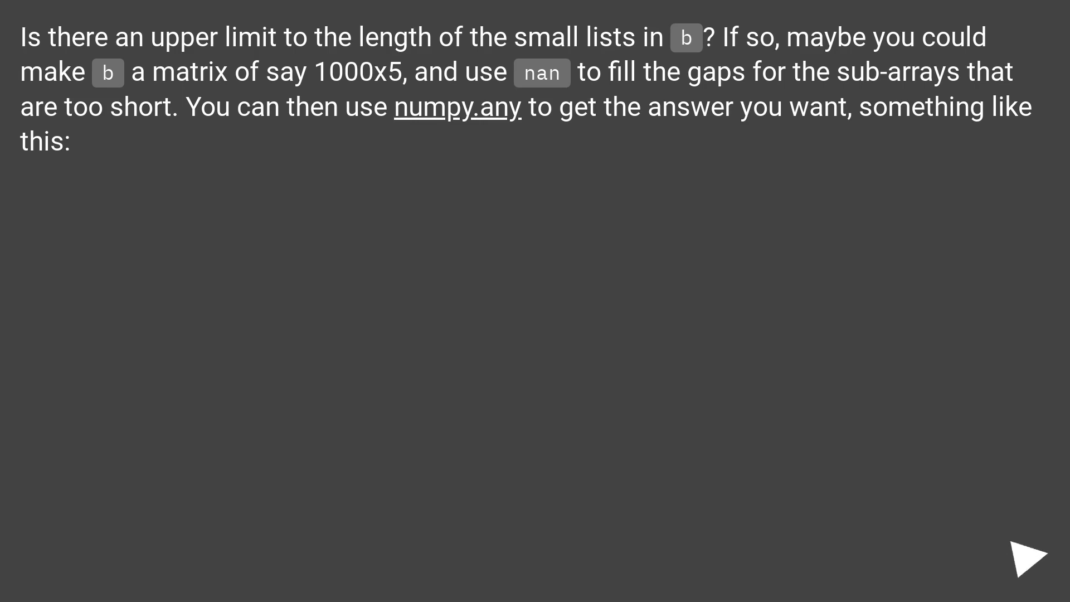
{"action": "left_click", "coordinate": [1031, 555]}
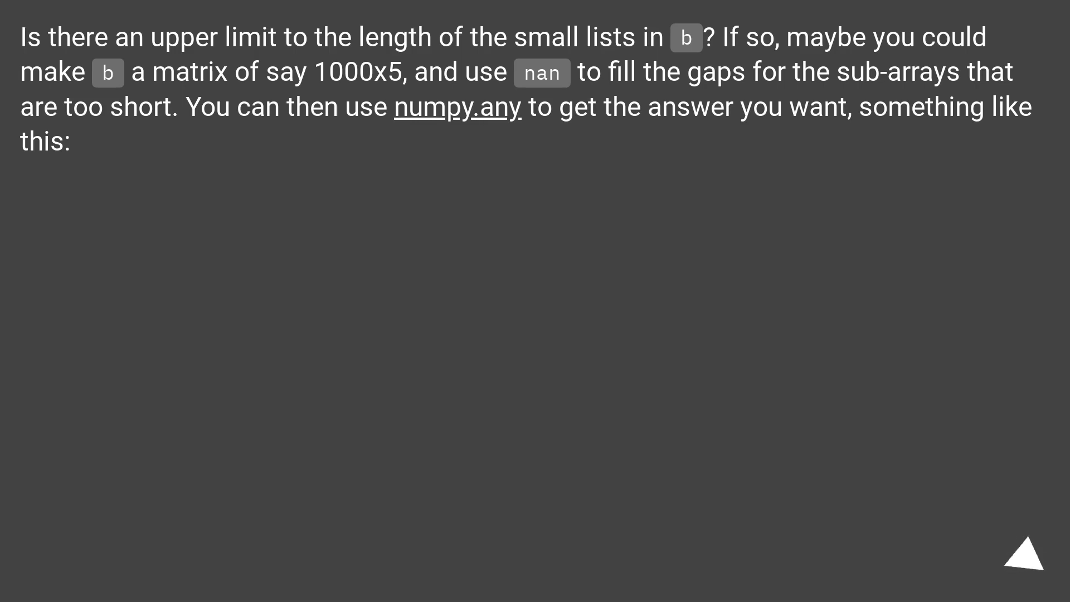
{"action": "left_click", "coordinate": [1021, 553]}
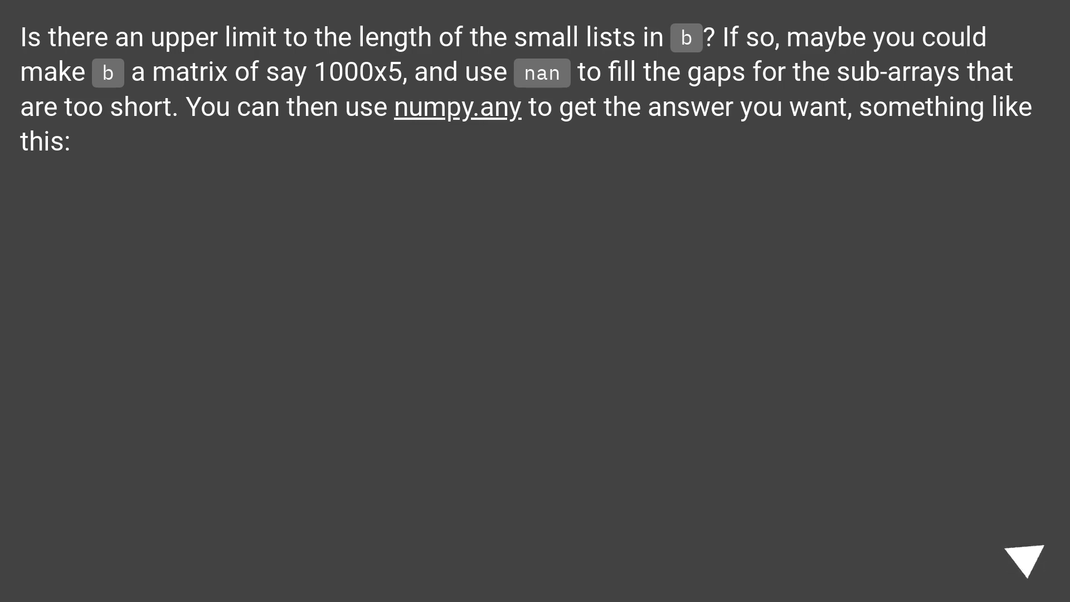
{"action": "left_click", "coordinate": [1021, 557]}
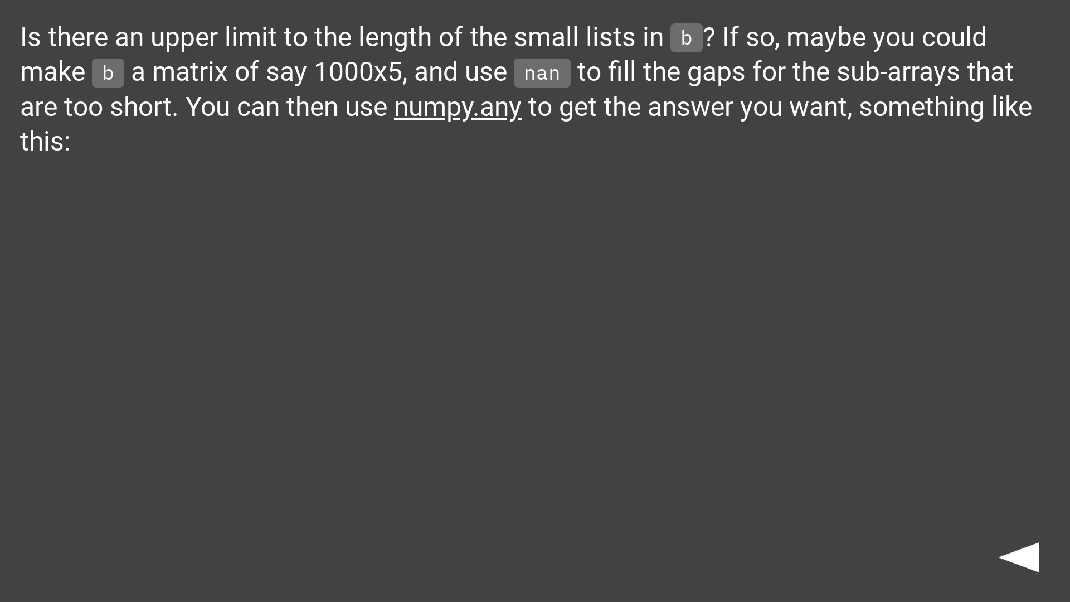
{"action": "left_click", "coordinate": [1023, 552]}
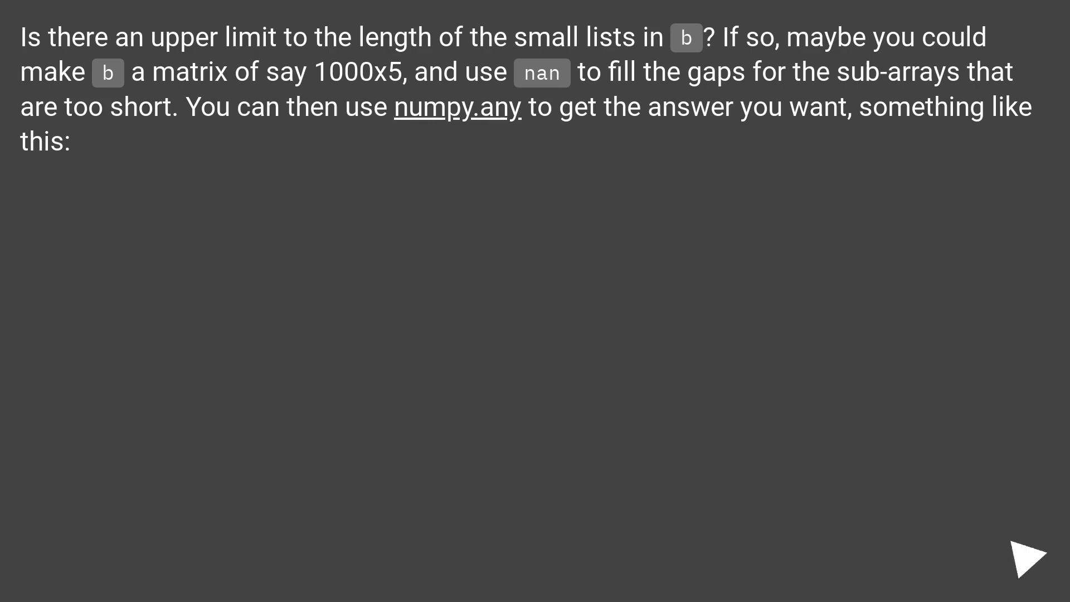
{"action": "left_click", "coordinate": [1029, 553]}
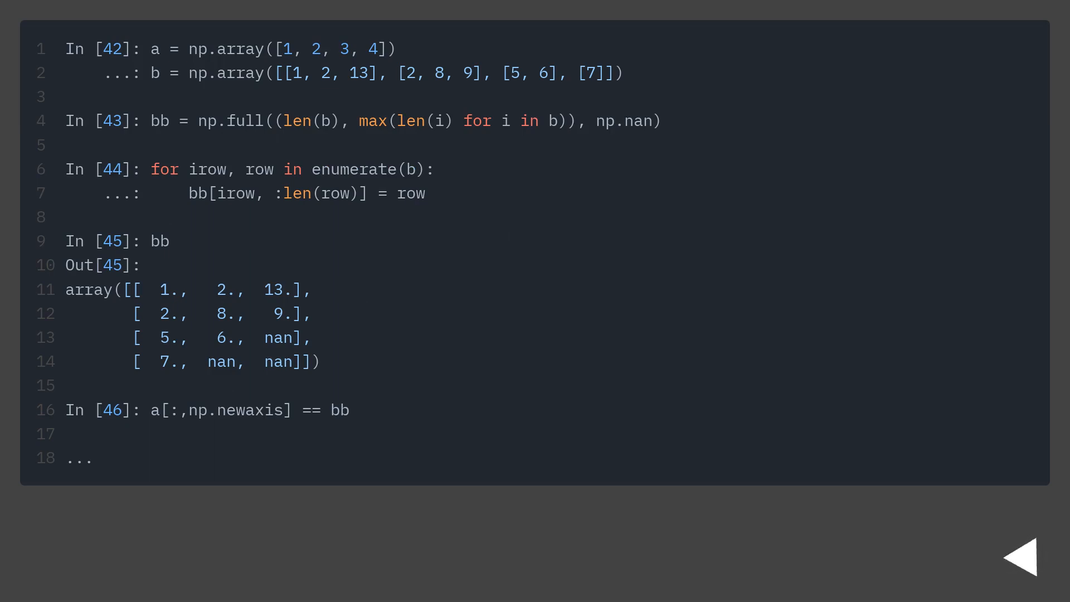
{"action": "left_click", "coordinate": [1019, 553]}
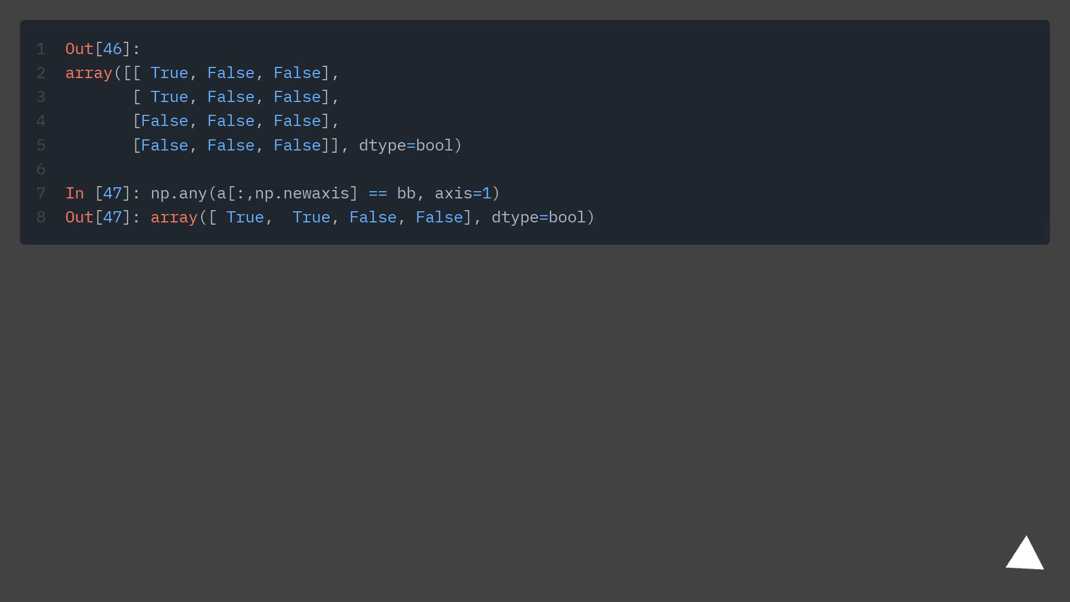
{"action": "left_click", "coordinate": [1022, 554]}
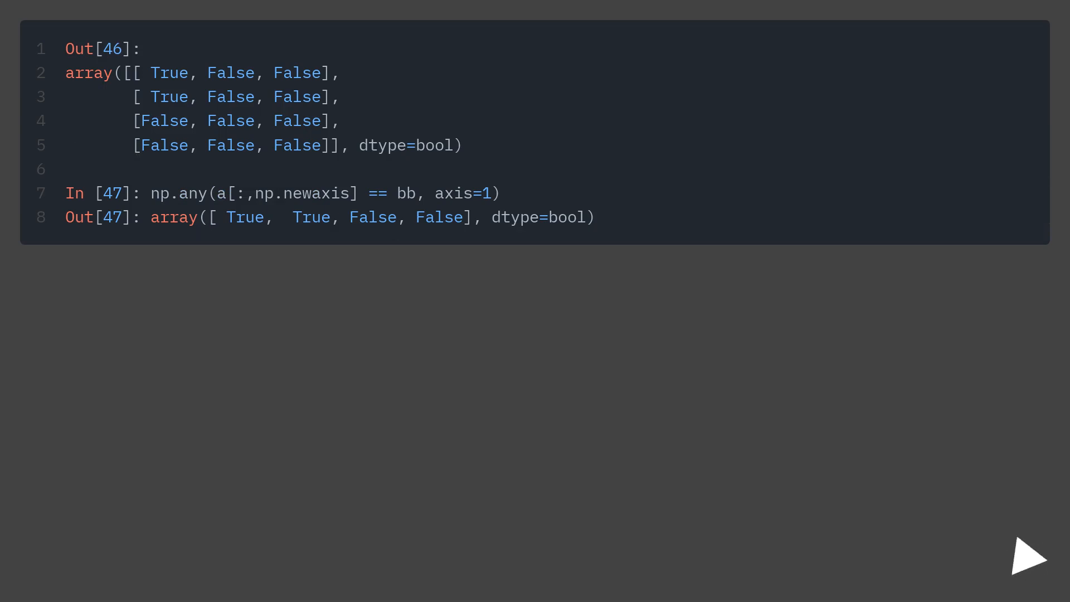
{"action": "left_click", "coordinate": [1023, 558]}
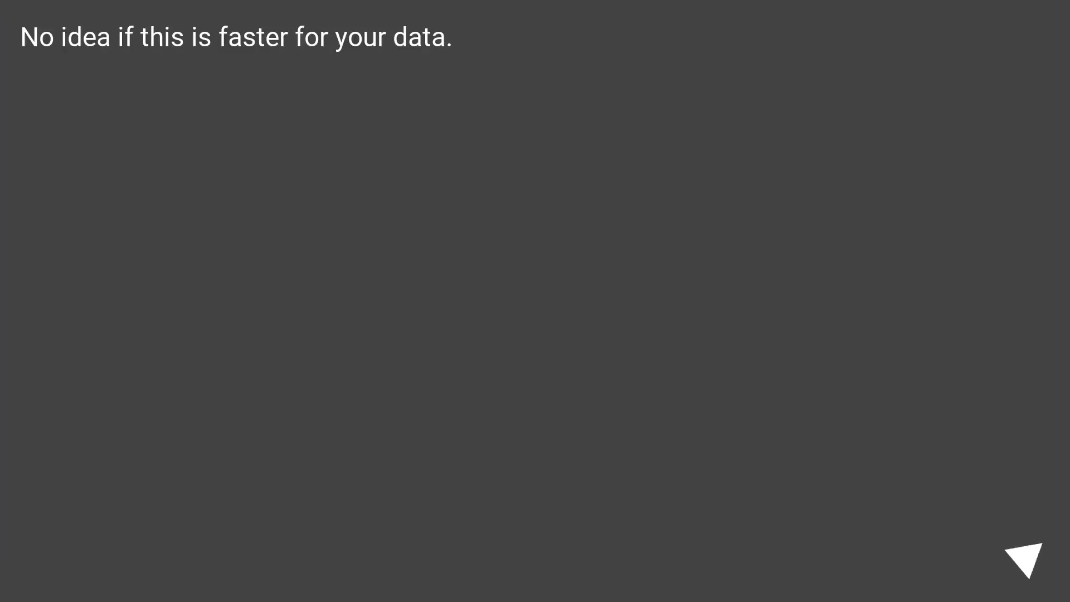
{"action": "left_click", "coordinate": [1026, 558]}
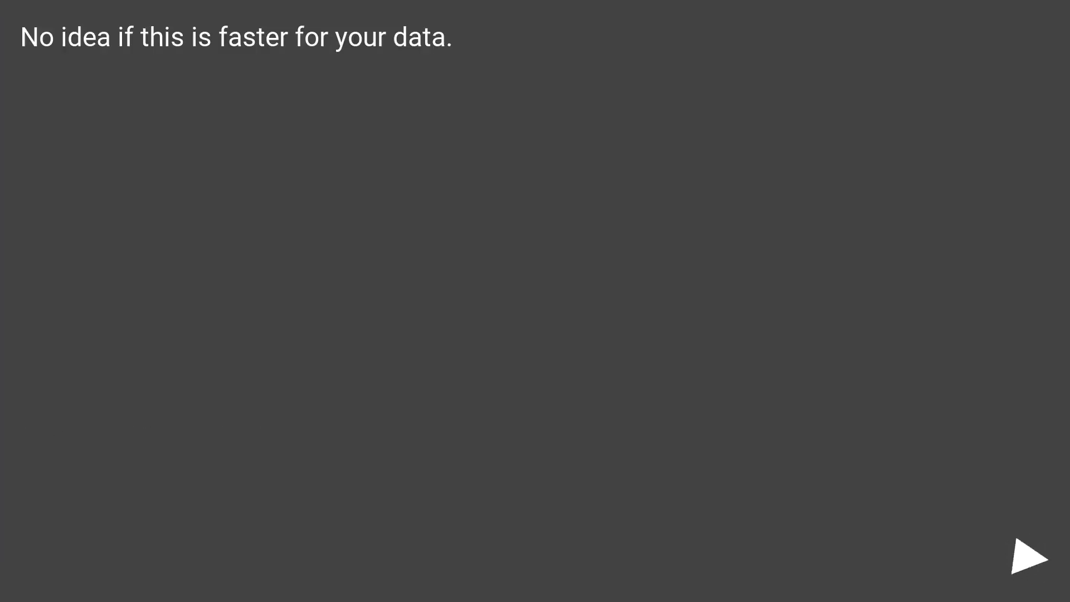
{"action": "left_click", "coordinate": [1028, 555]}
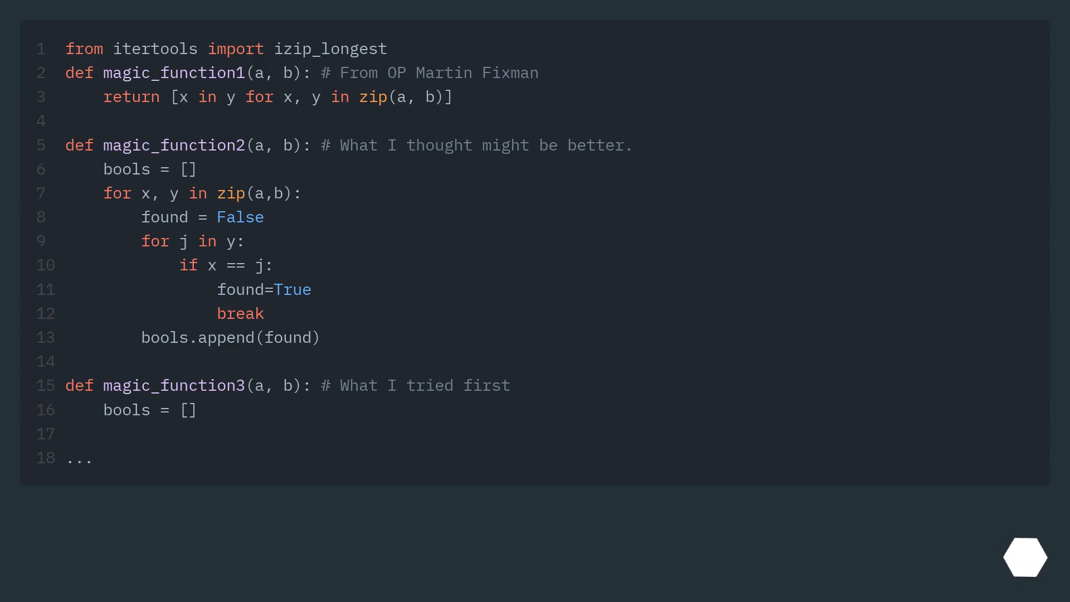
{"action": "scroll", "scroll_direction": "down", "scroll_amount": 3}
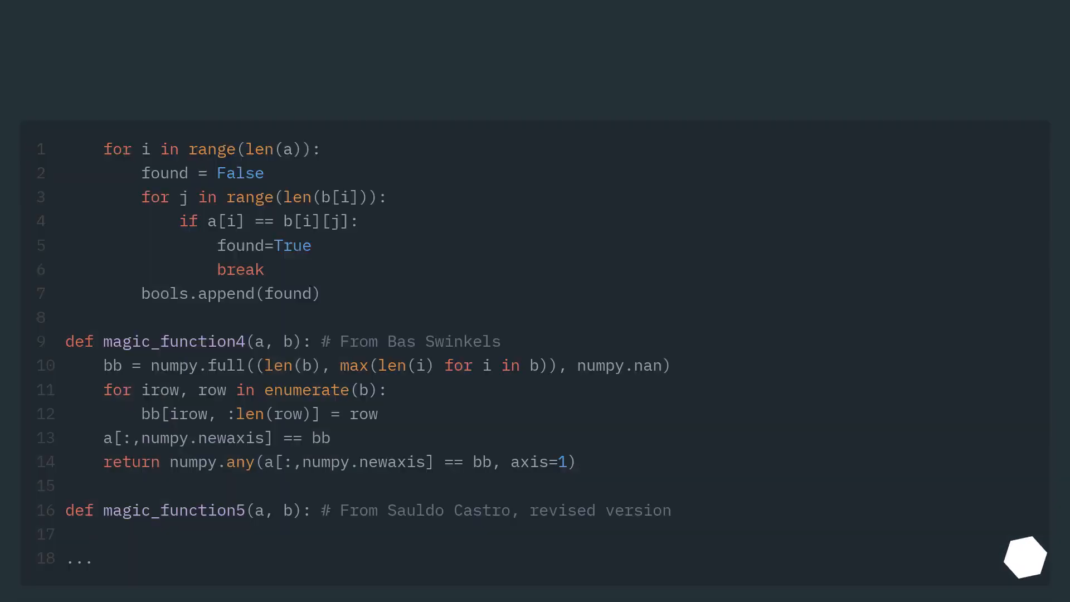
{"action": "scroll", "scroll_direction": "down", "scroll_amount": 3}
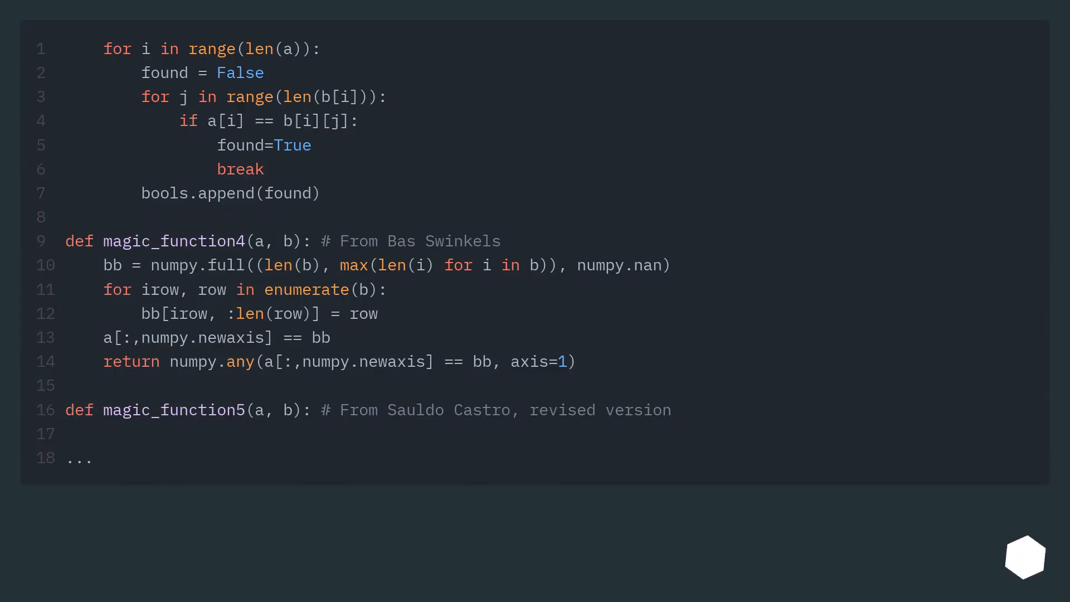